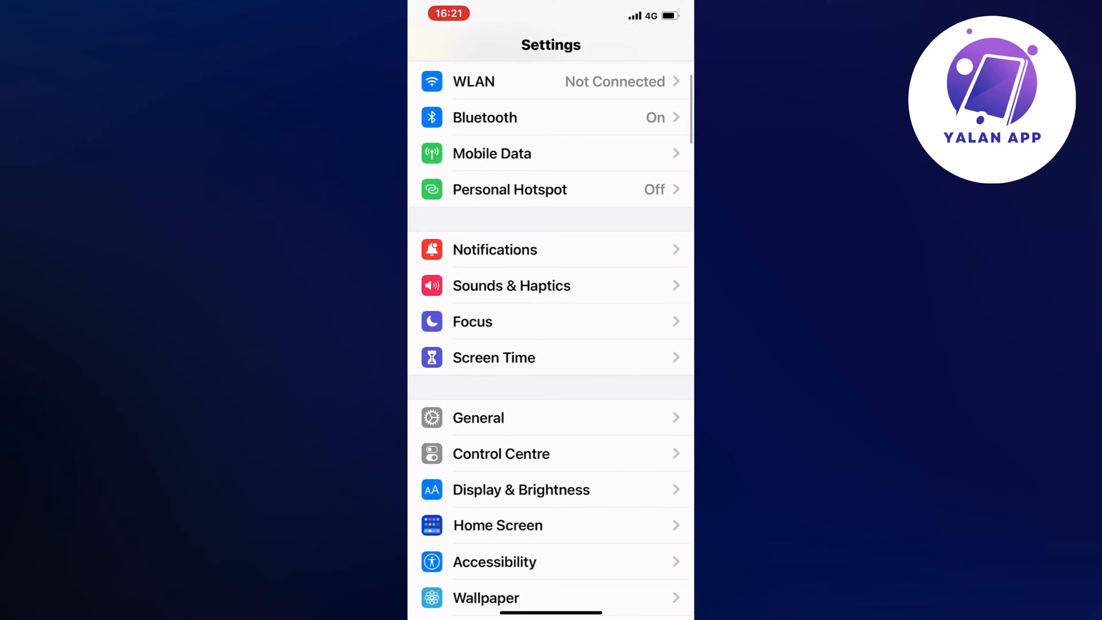
# Go to the General page from the main Settings list
pyautogui.scroll(-3)
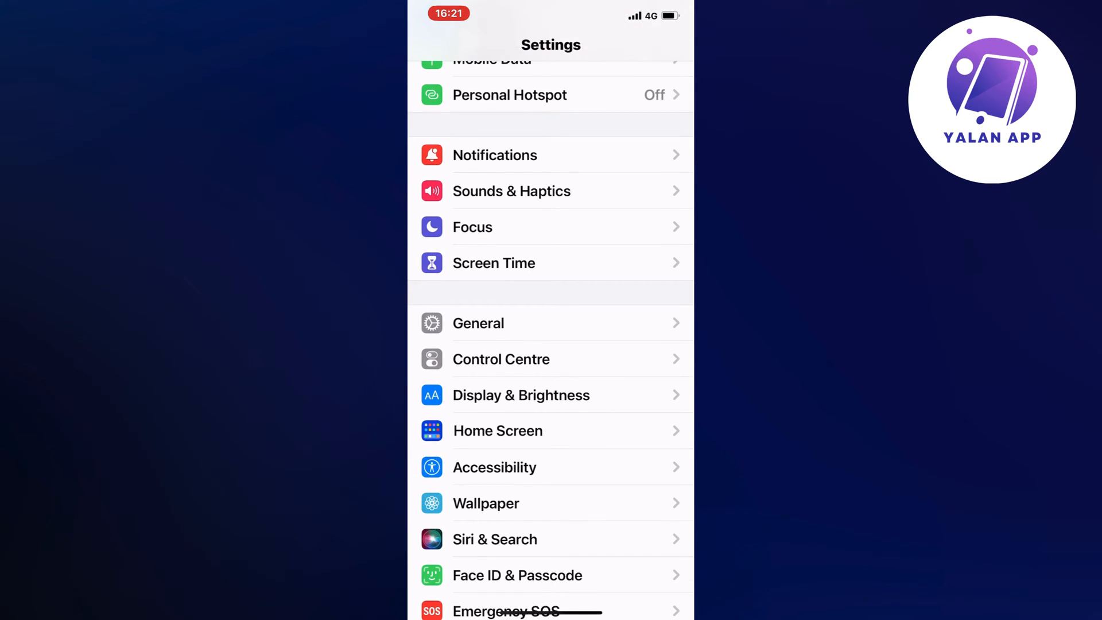
pyautogui.click(477, 323)
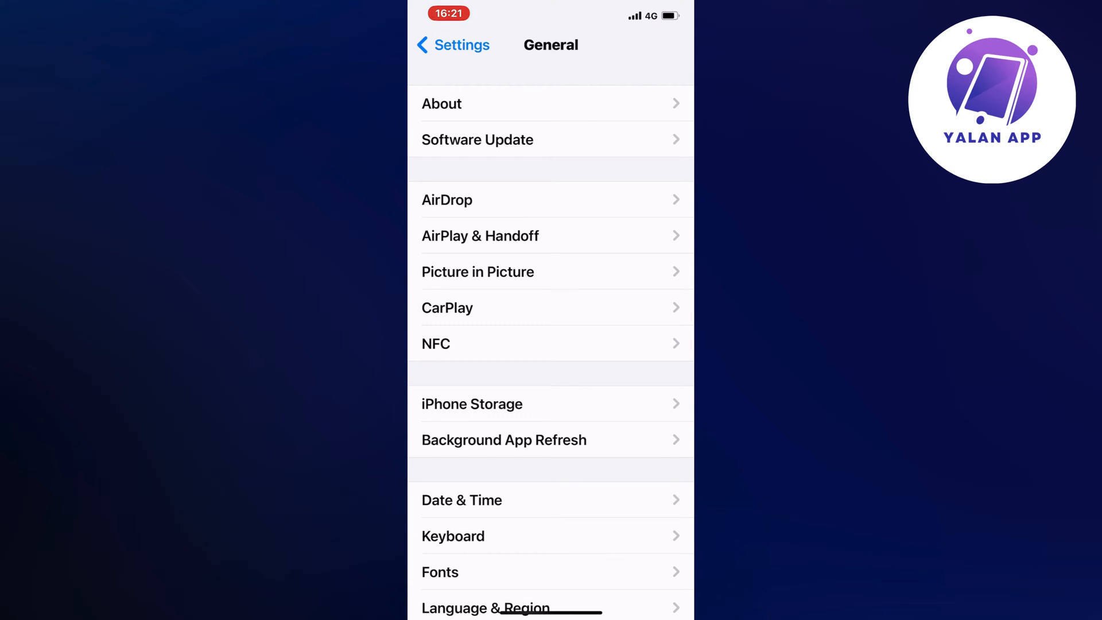
# Go to iPhone Storage, showing 155.6 GB of 256 GB used
pyautogui.scroll(-3)
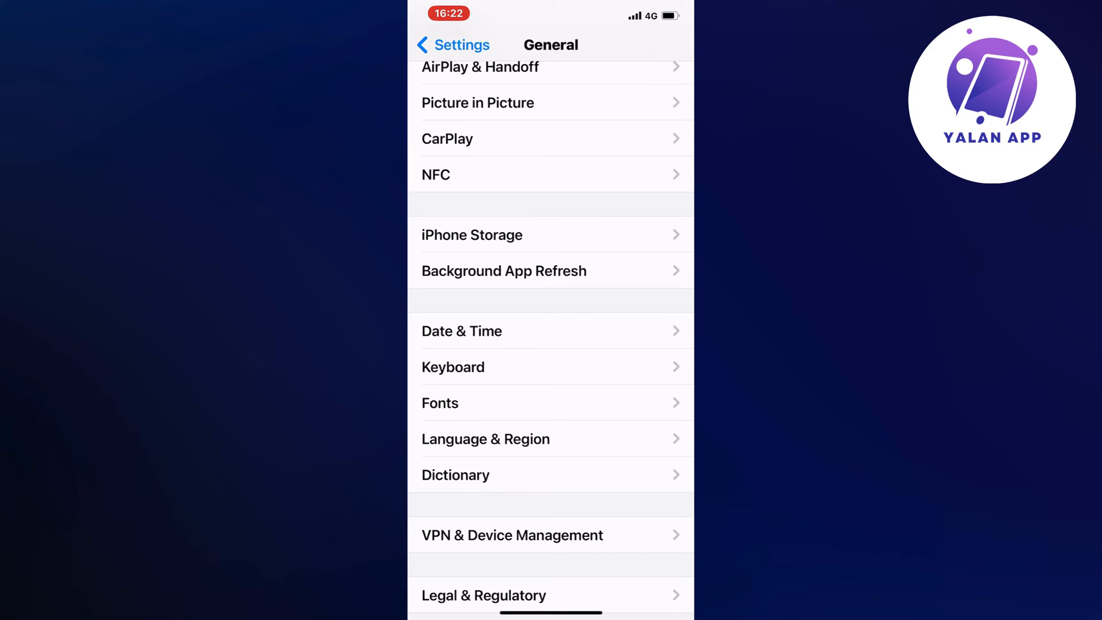
pyautogui.click(472, 234)
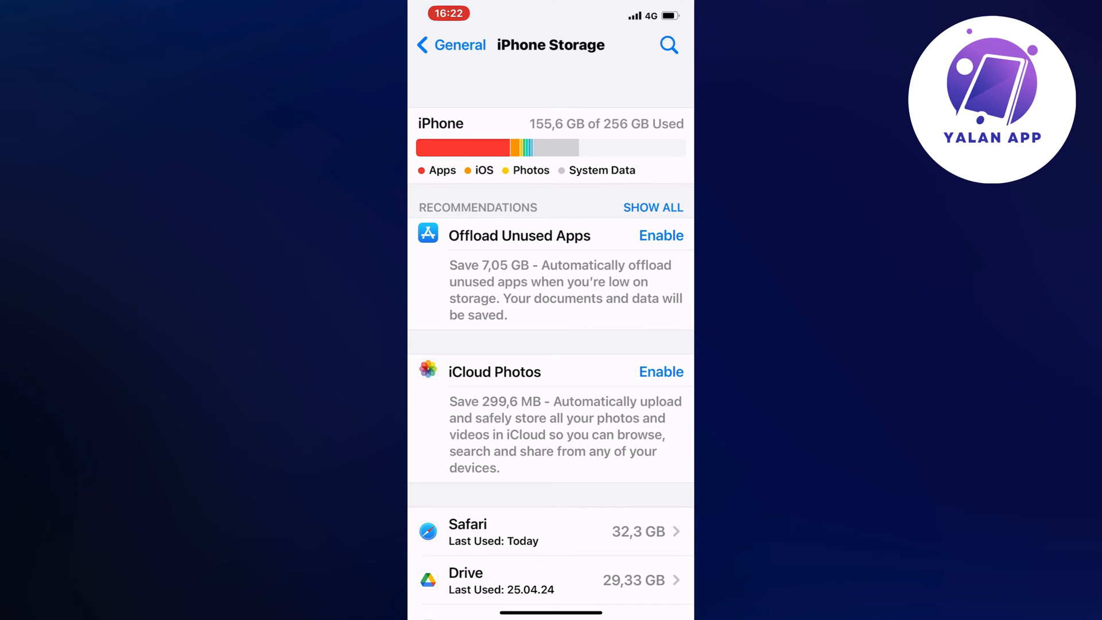
# Select Snapchat (272.3 MB app, 598.2 MB data) from the installed apps list
pyautogui.scroll(-3)
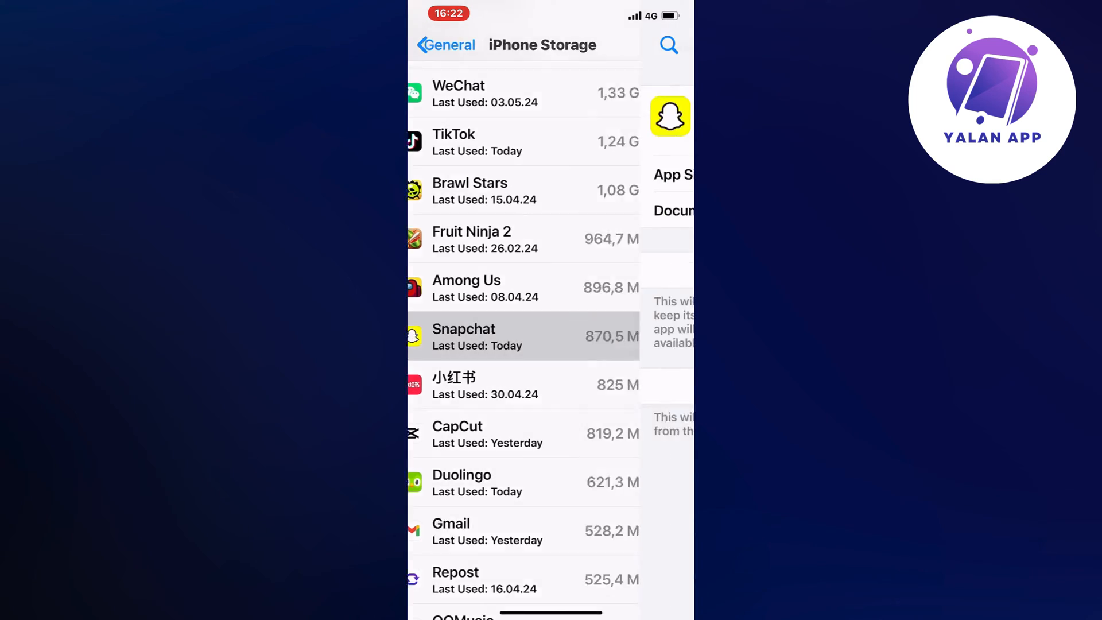
pyautogui.click(464, 336)
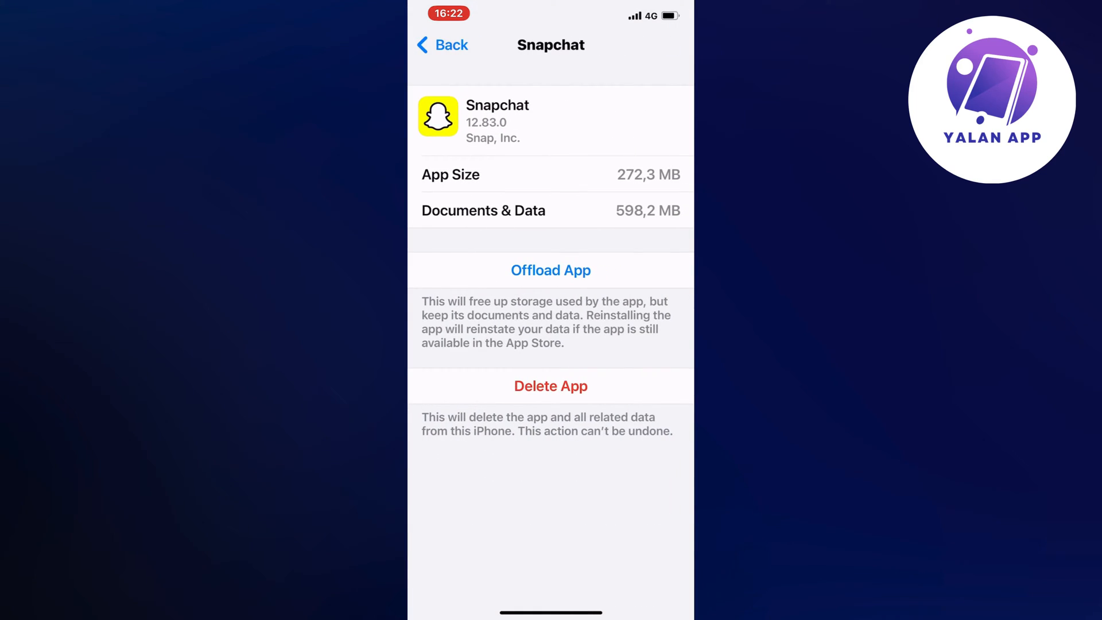
# Offload Snapchat keeping 817.8 MB of documents and data, then start its reinstall
pyautogui.click(550, 270)
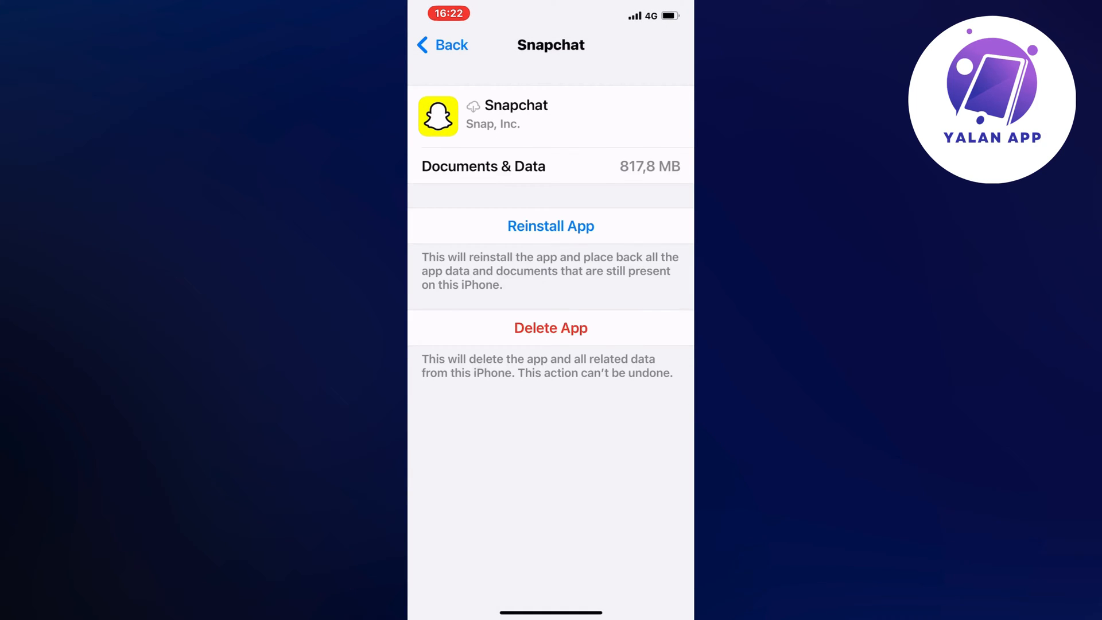
pyautogui.click(550, 226)
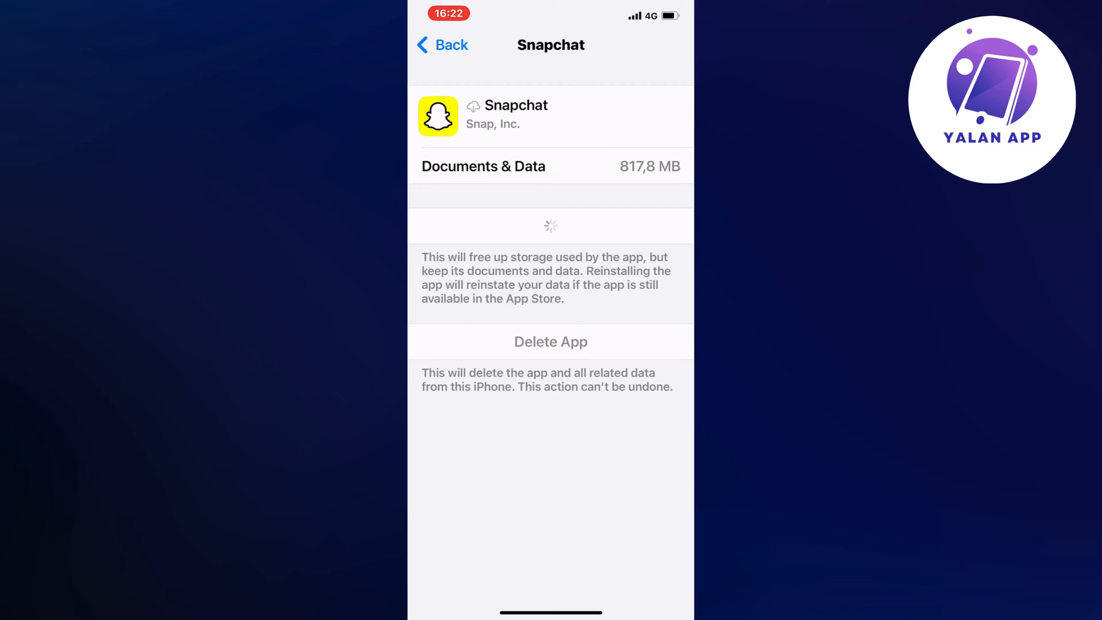